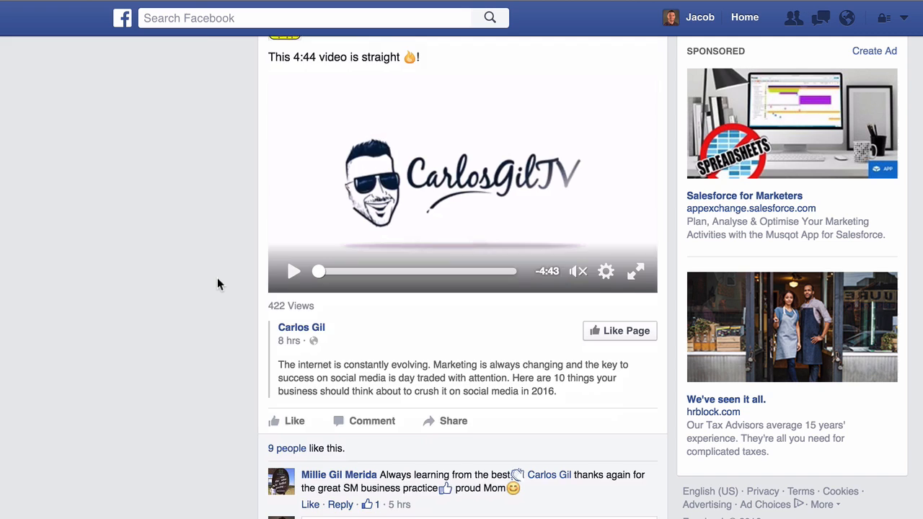
# - Change 'Who Can Follow Me' from Friends to Everybody in Follower Settings
pyautogui.scroll(-3)
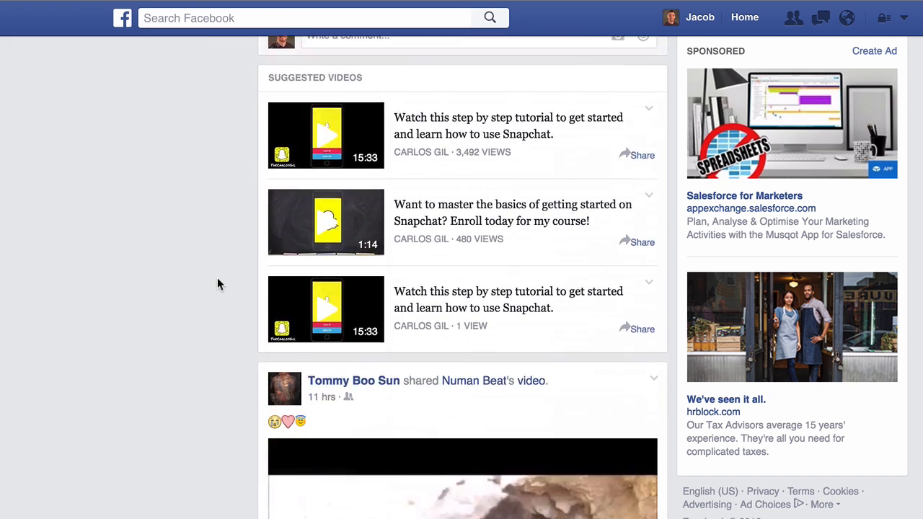
pyautogui.scroll(-3)
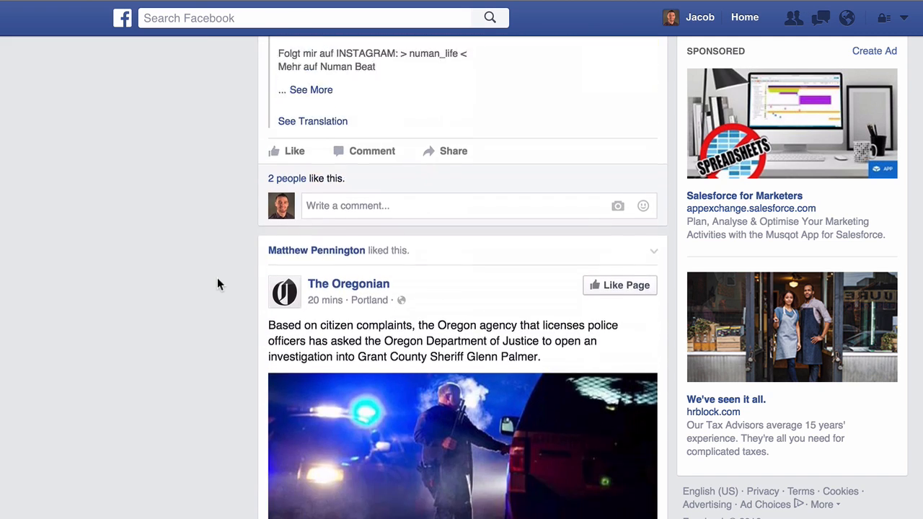
pyautogui.scroll(-3)
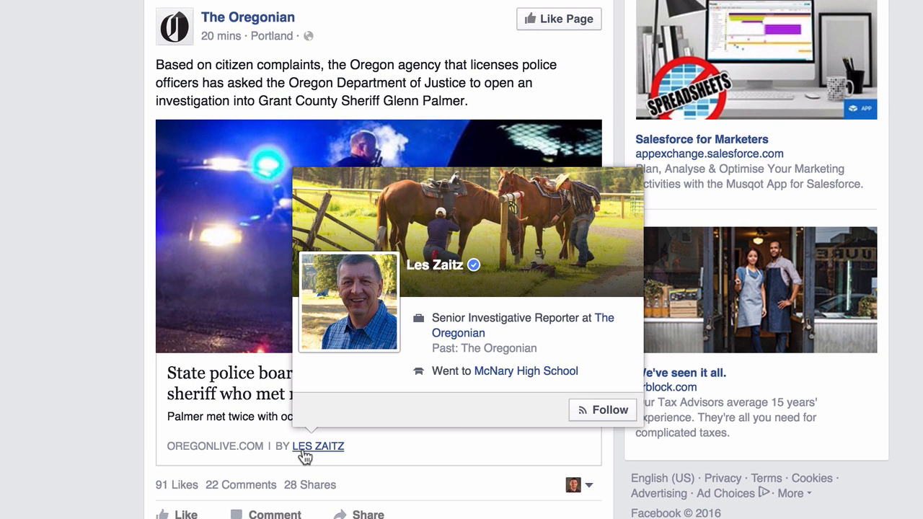
pyautogui.moveTo(563, 418)
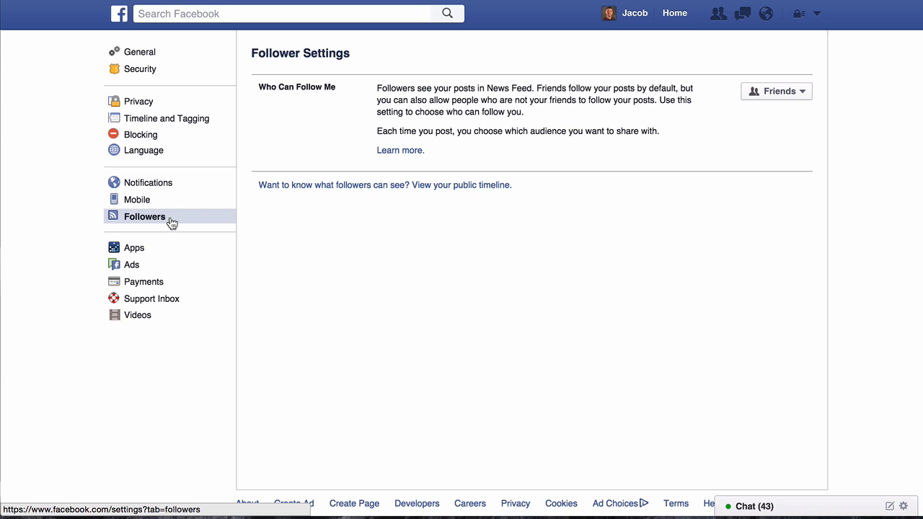
pyautogui.moveTo(179, 218)
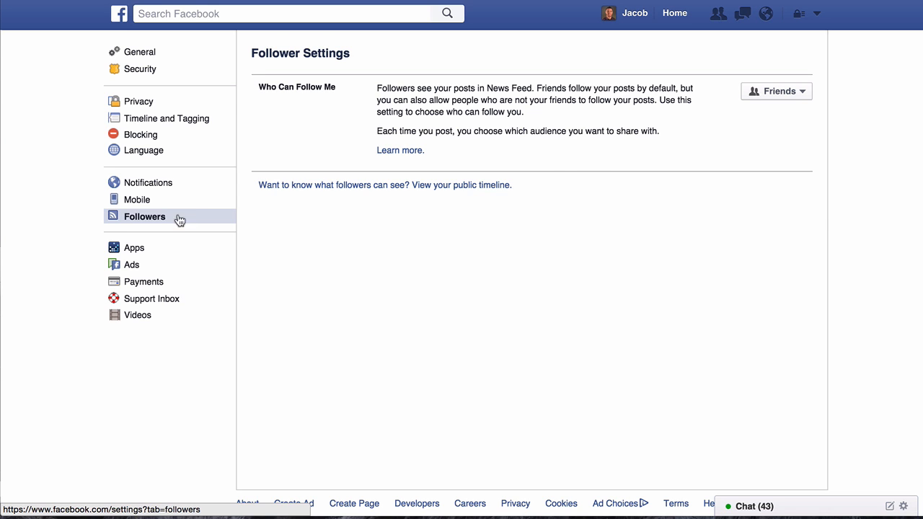
pyautogui.moveTo(793, 106)
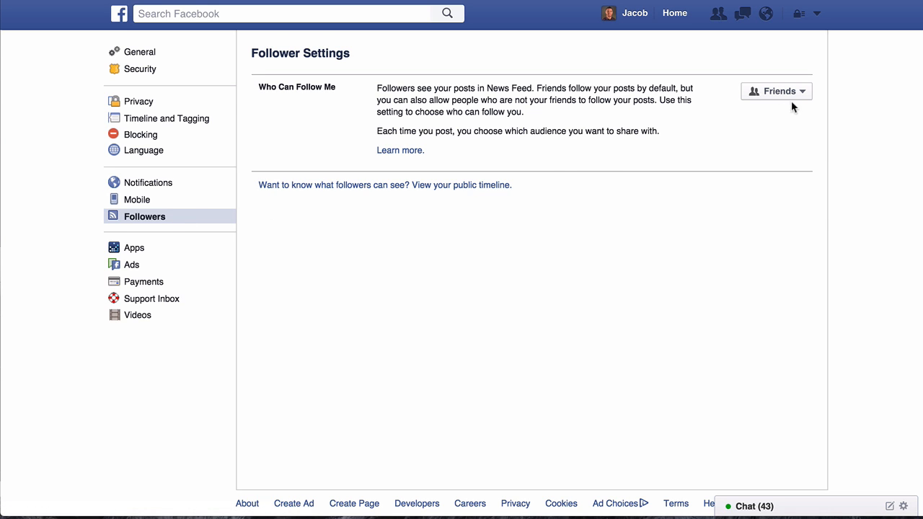
pyautogui.click(776, 91)
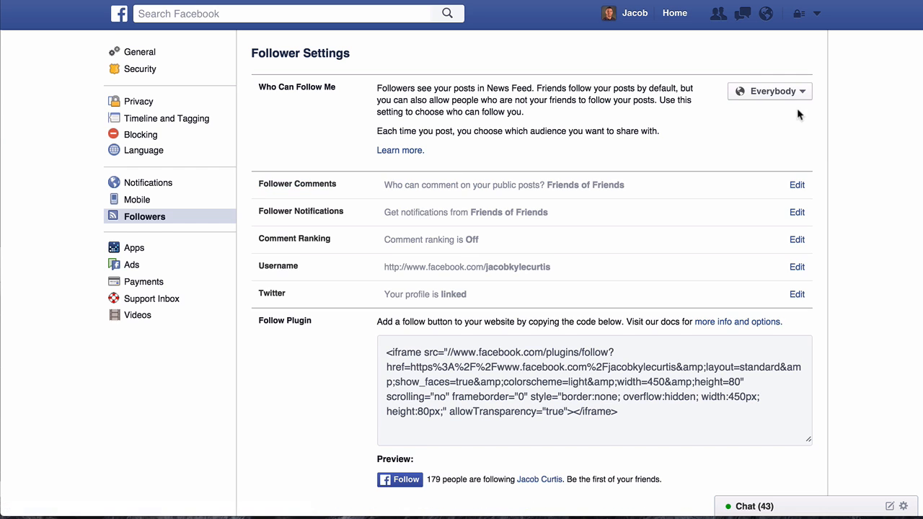
pyautogui.moveTo(849, 152)
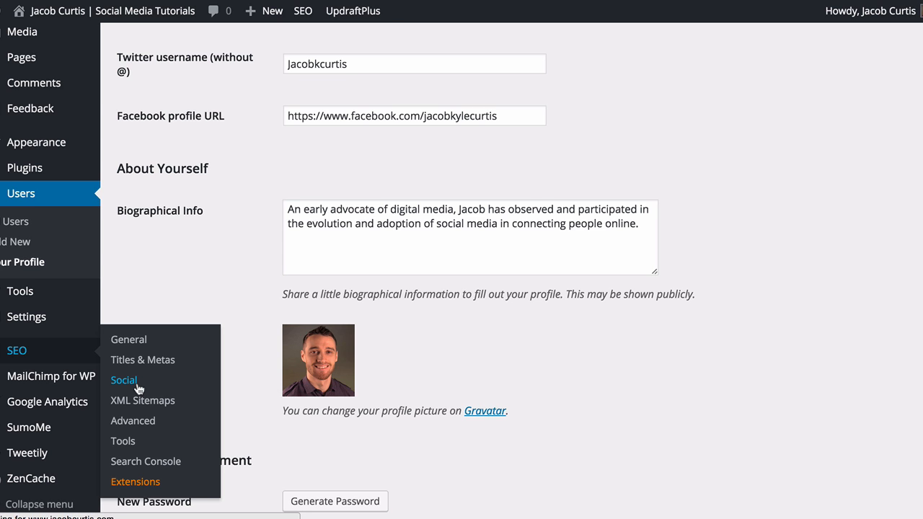
# - Reach the SEO plugin's Social > Facebook settings showing 'Add Open Graph meta data'
pyautogui.click(123, 380)
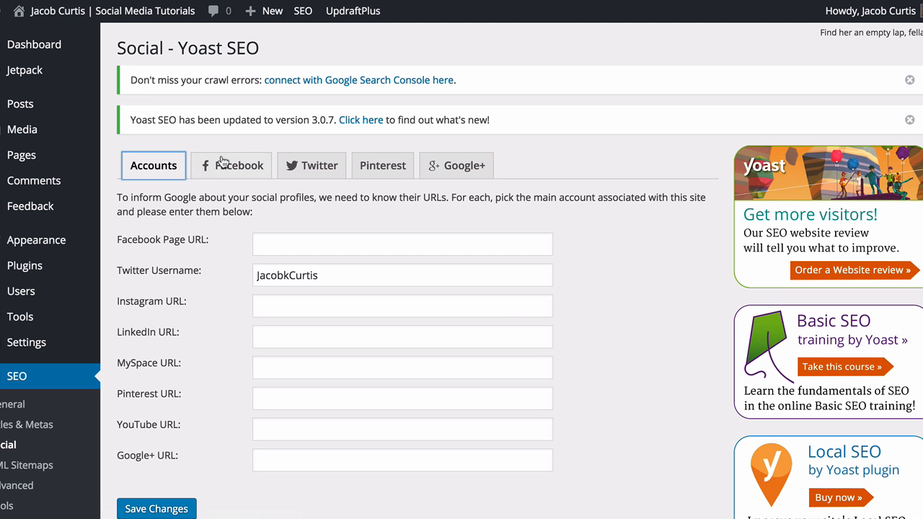
pyautogui.click(237, 165)
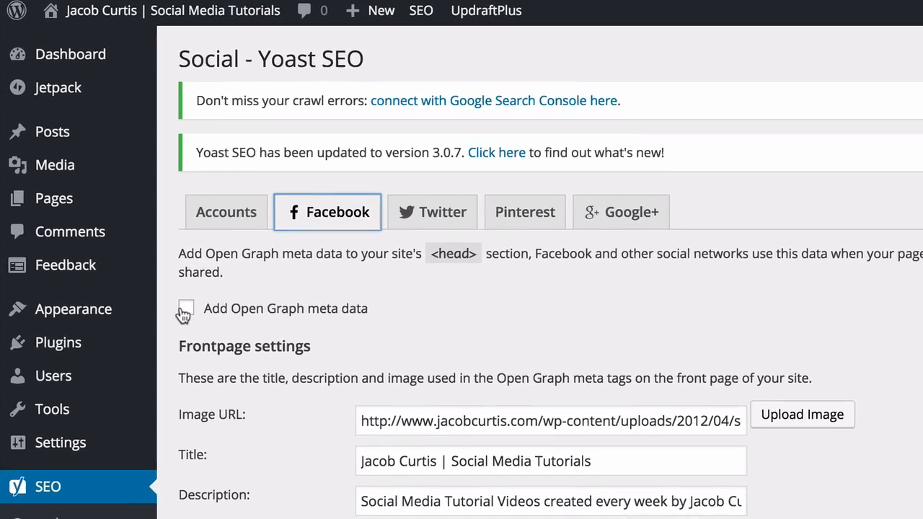
pyautogui.scroll(-3)
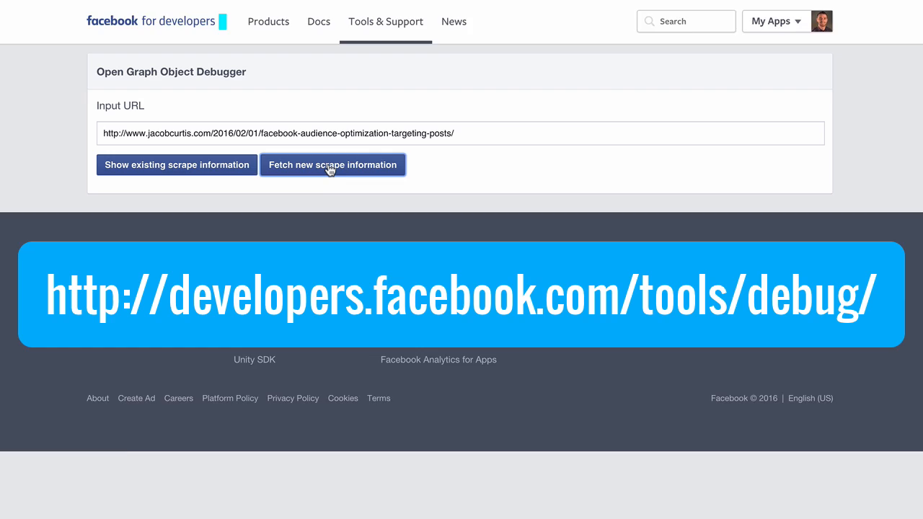
# - Fetch new scrape information for the post URL and reveal its share preview with author byline
pyautogui.click(332, 164)
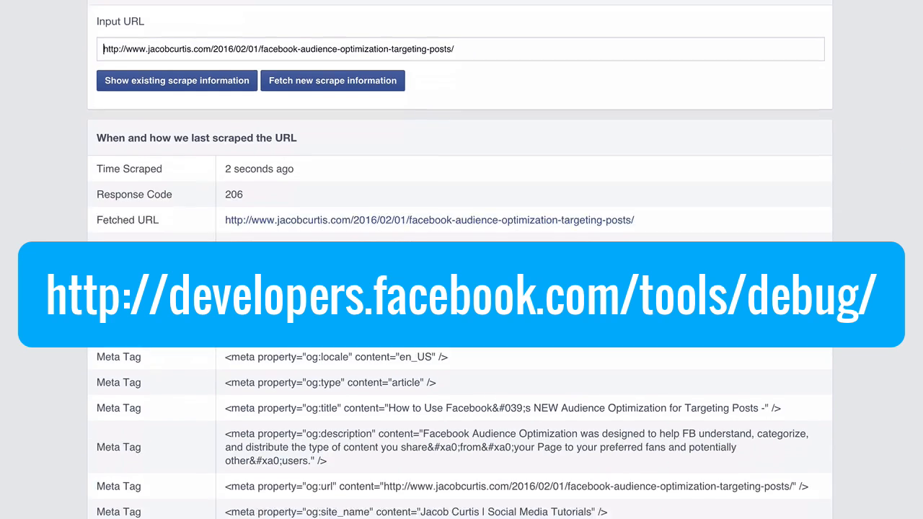
pyautogui.scroll(-3)
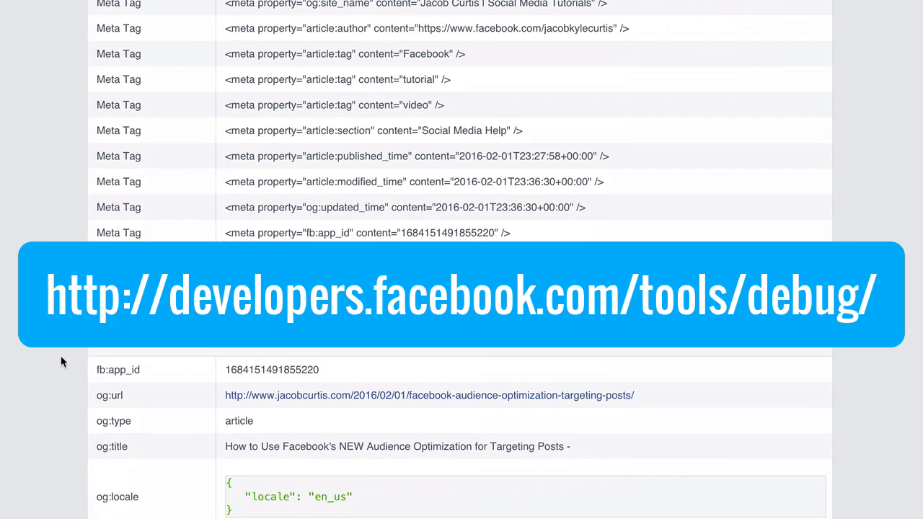
pyautogui.scroll(-3)
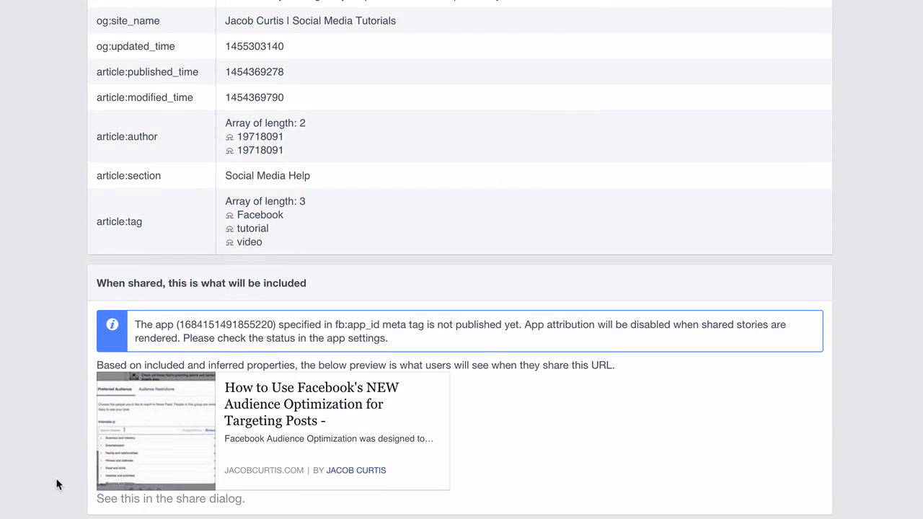
pyautogui.scroll(-3)
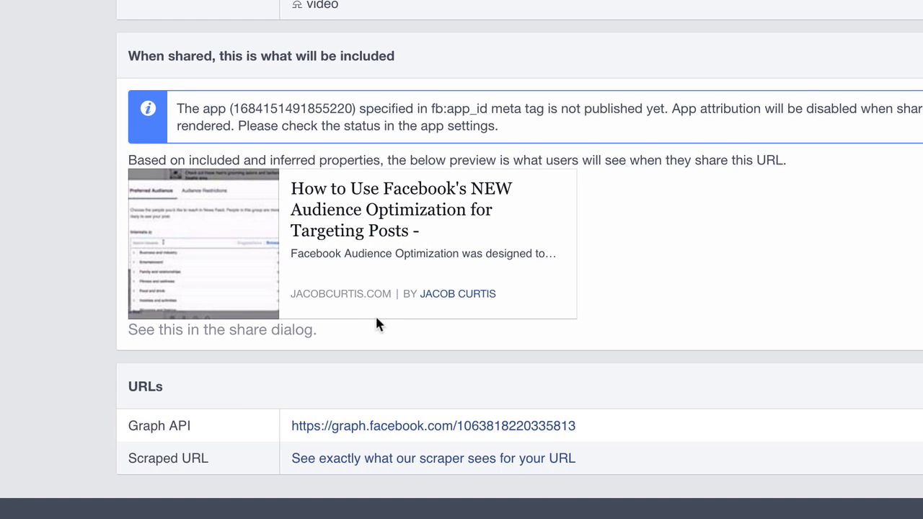
pyautogui.moveTo(433, 298)
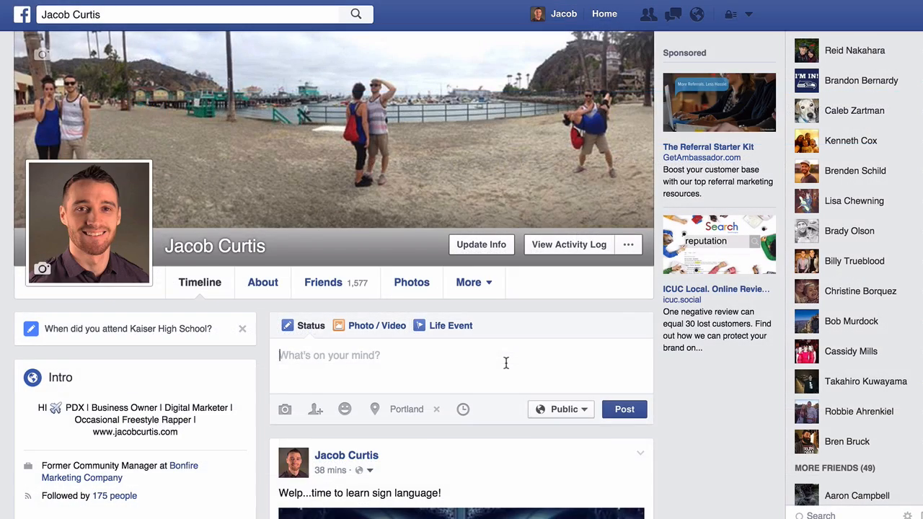
# - Paste the facebook-audience-optimization post URL into the status composer to generate the link preview
pyautogui.write('http://www.jacobcurtis.com/2016/02/01/facebook-audience-optimization-targeting-posts/')
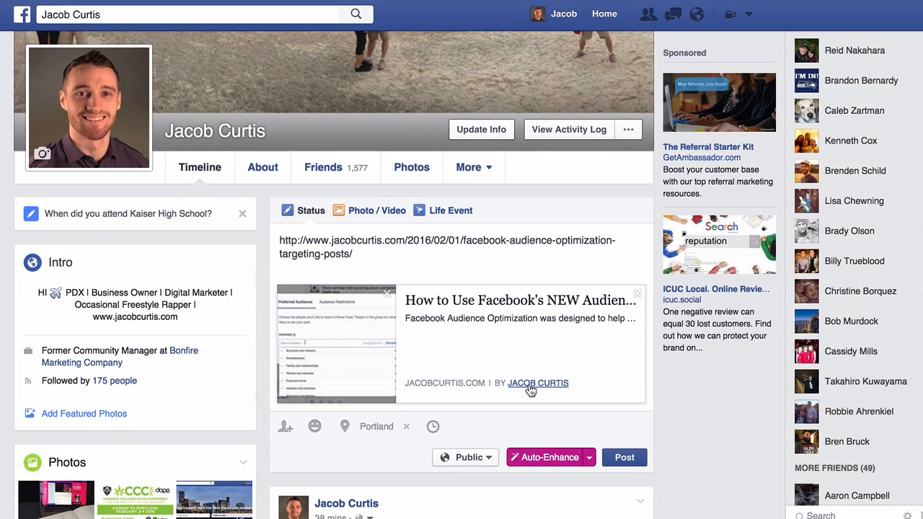
pyautogui.moveTo(537, 383)
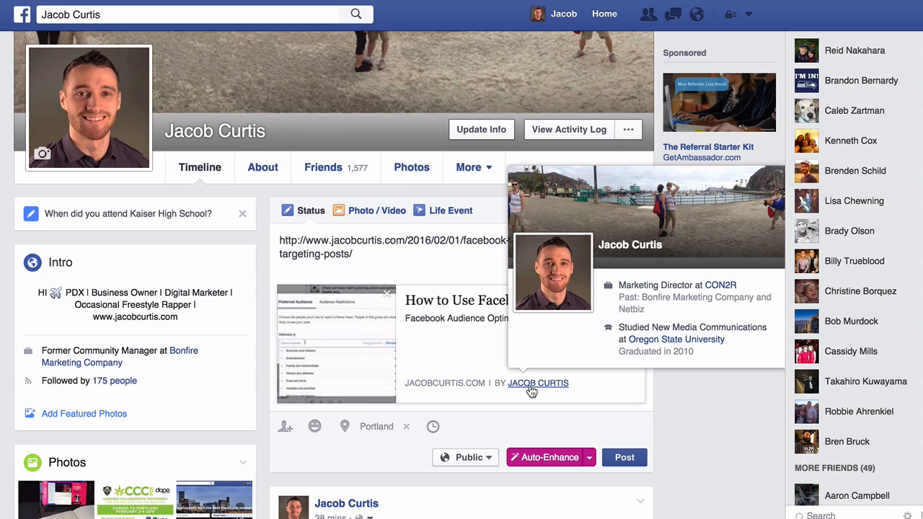